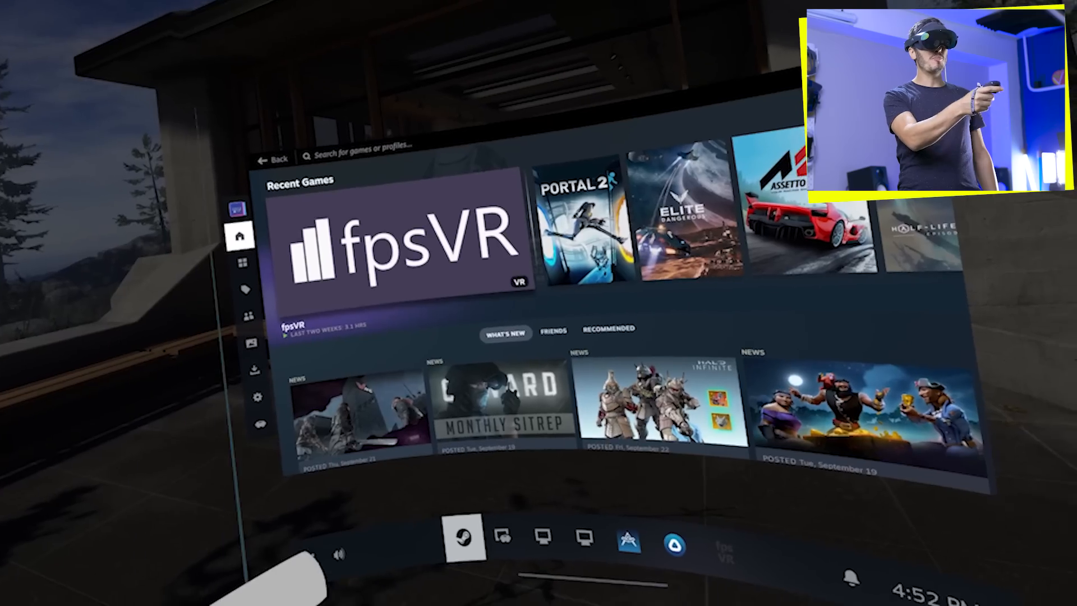
Browse the Home page's recent games and news, then show the VR games Library grid.
{"action": "left_click", "coordinate": [239, 236]}
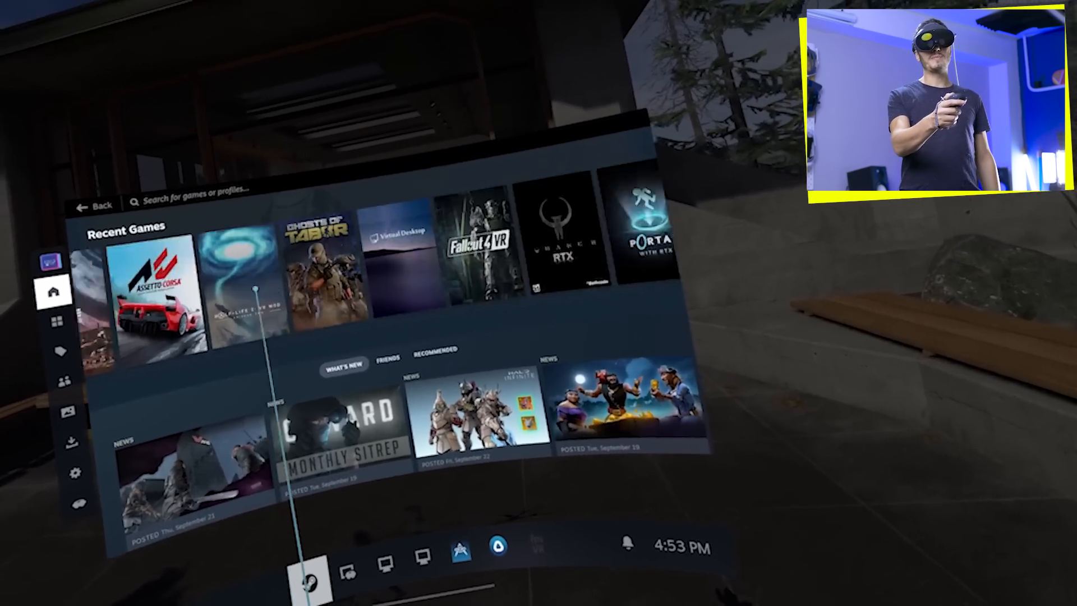
{"action": "scroll", "scroll_direction": "right", "scroll_amount": 3}
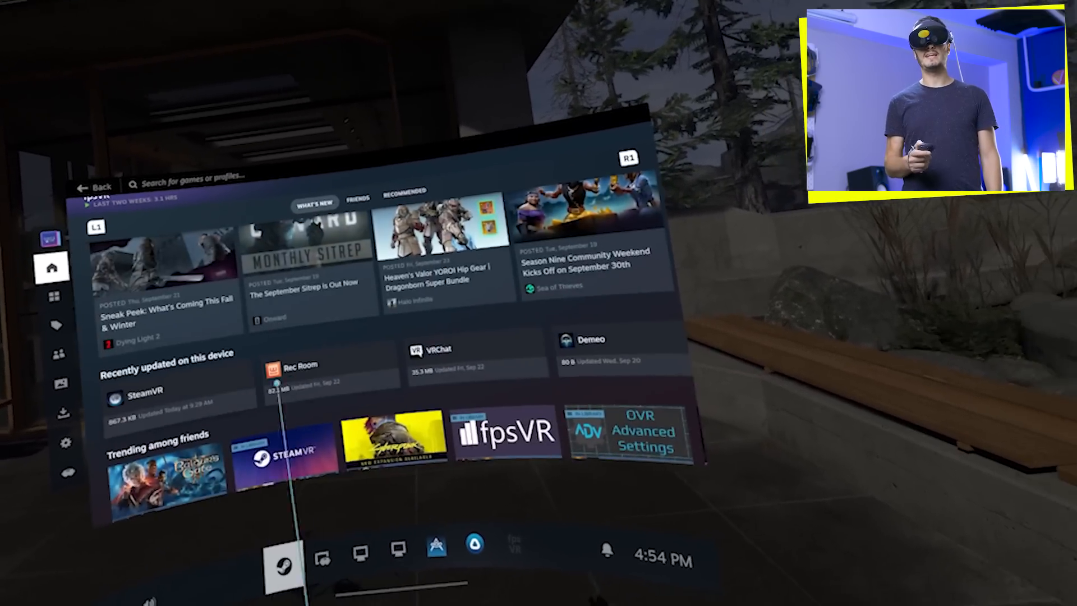
{"action": "scroll", "scroll_direction": "down", "scroll_amount": 3}
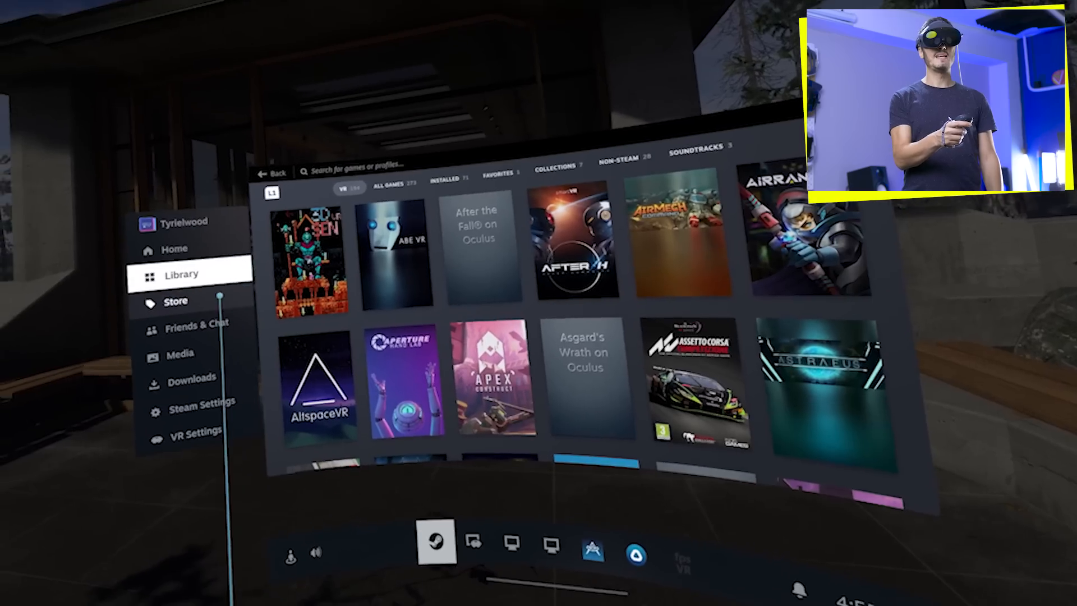
Open HITMAN World of Assassination from the VR Store, pass its age check, and scroll the page.
{"action": "left_click", "coordinate": [175, 301]}
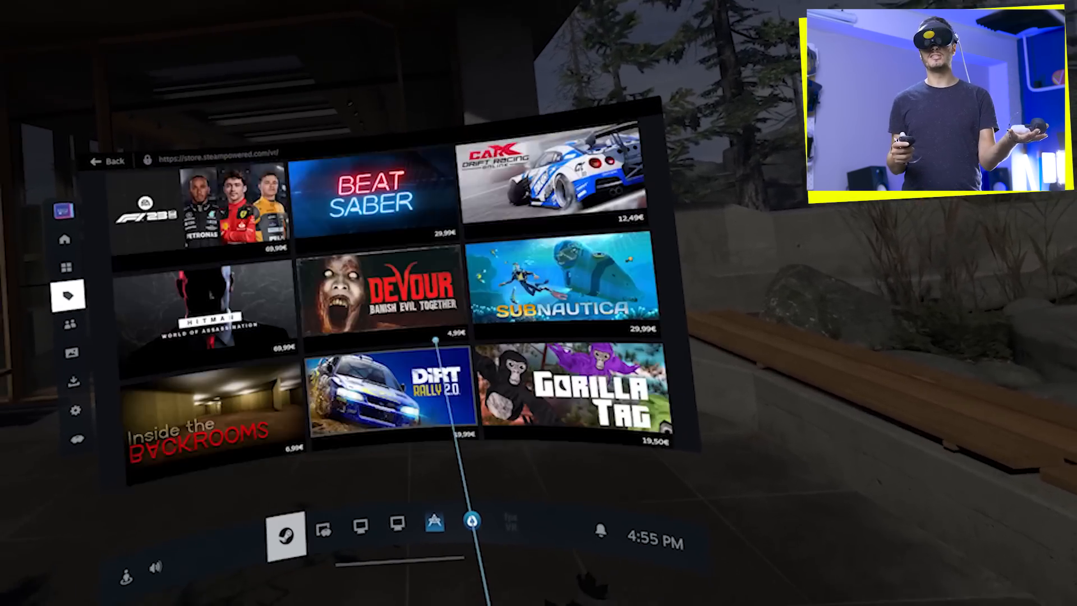
{"action": "scroll", "scroll_direction": "down", "scroll_amount": 3}
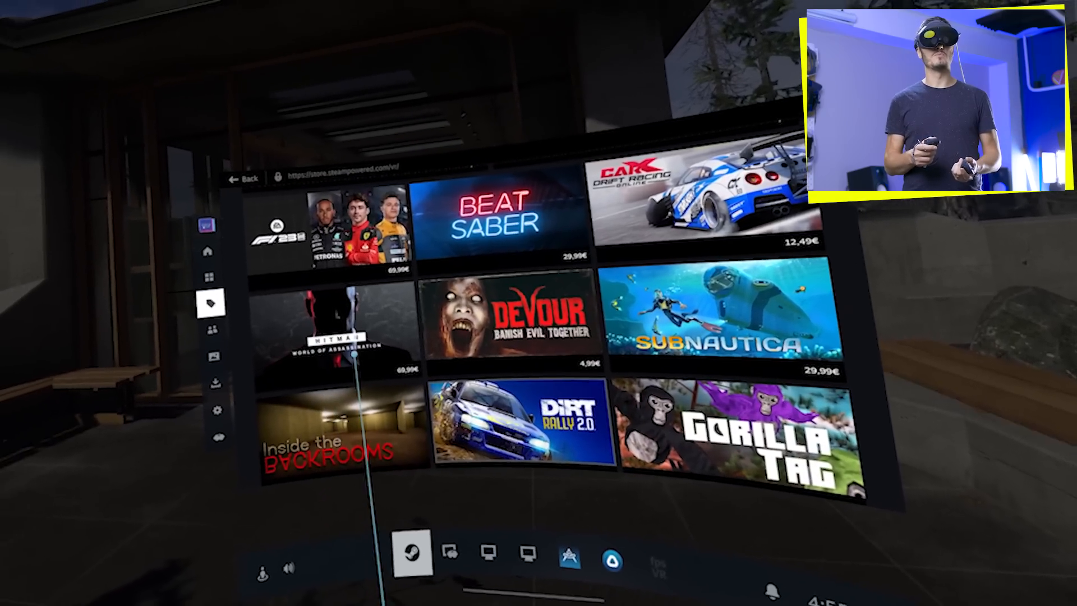
{"action": "left_click", "coordinate": [330, 330]}
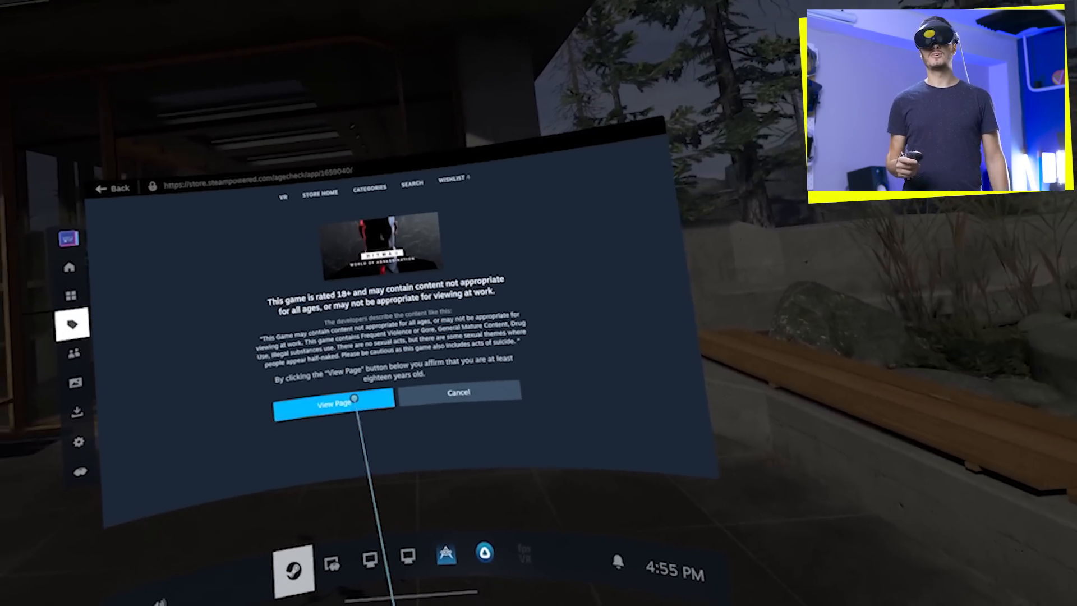
{"action": "left_click", "coordinate": [332, 399]}
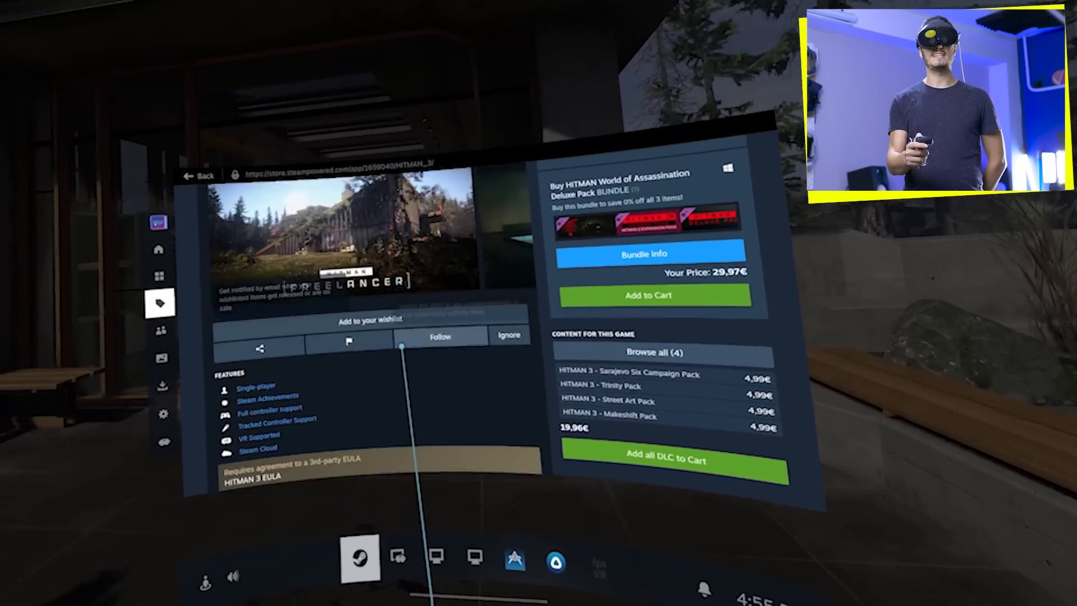
{"action": "scroll", "scroll_direction": "down", "scroll_amount": 3}
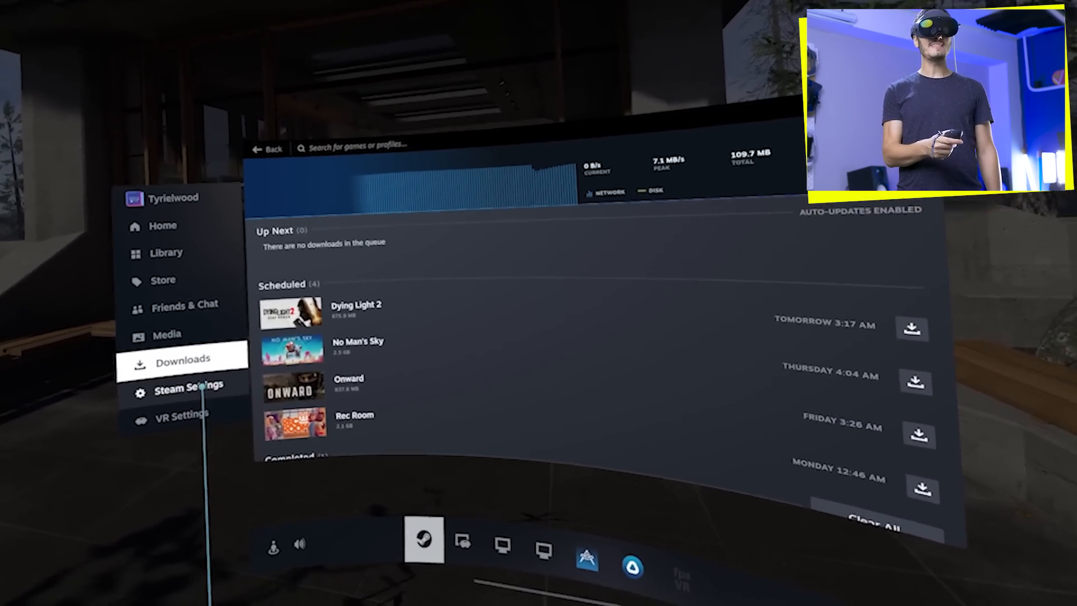
Check that System's Steam Client Update Channel is still Steam Beta Update.
{"action": "left_click", "coordinate": [185, 383]}
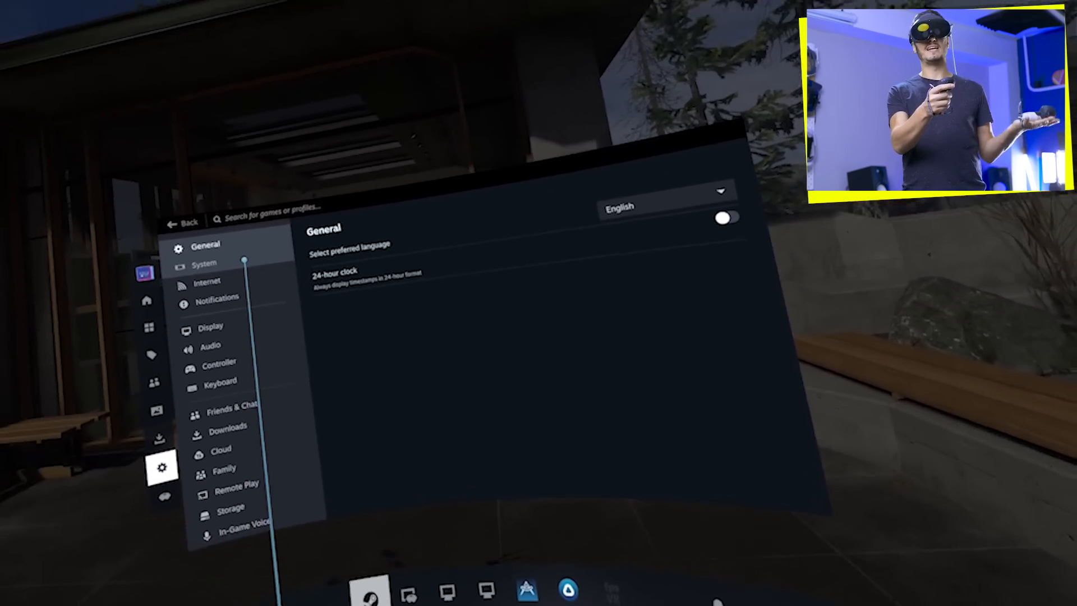
{"action": "left_click", "coordinate": [203, 263]}
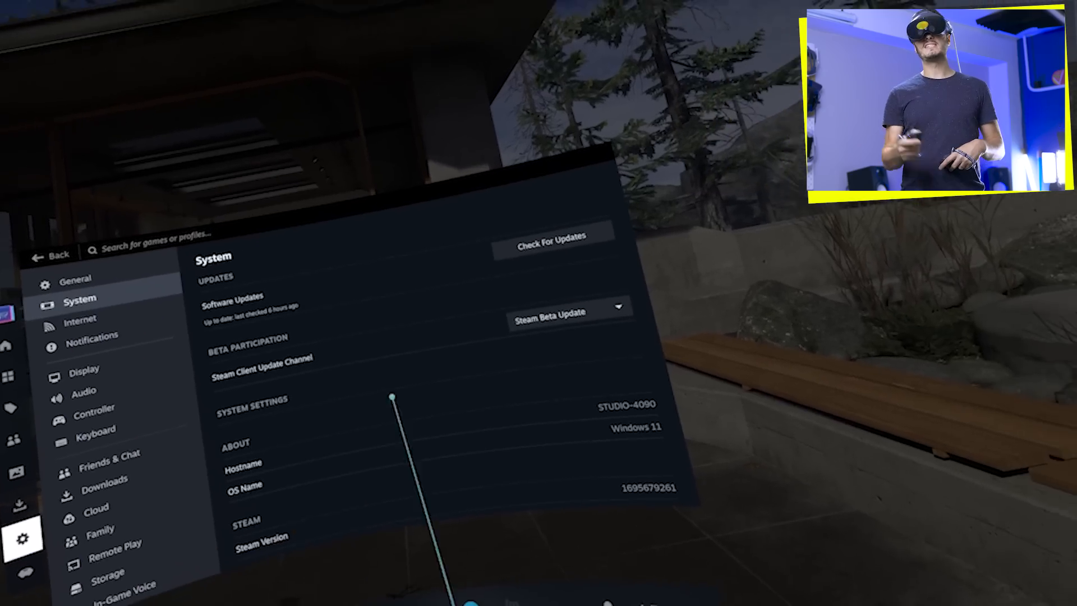
{"action": "left_click", "coordinate": [568, 307]}
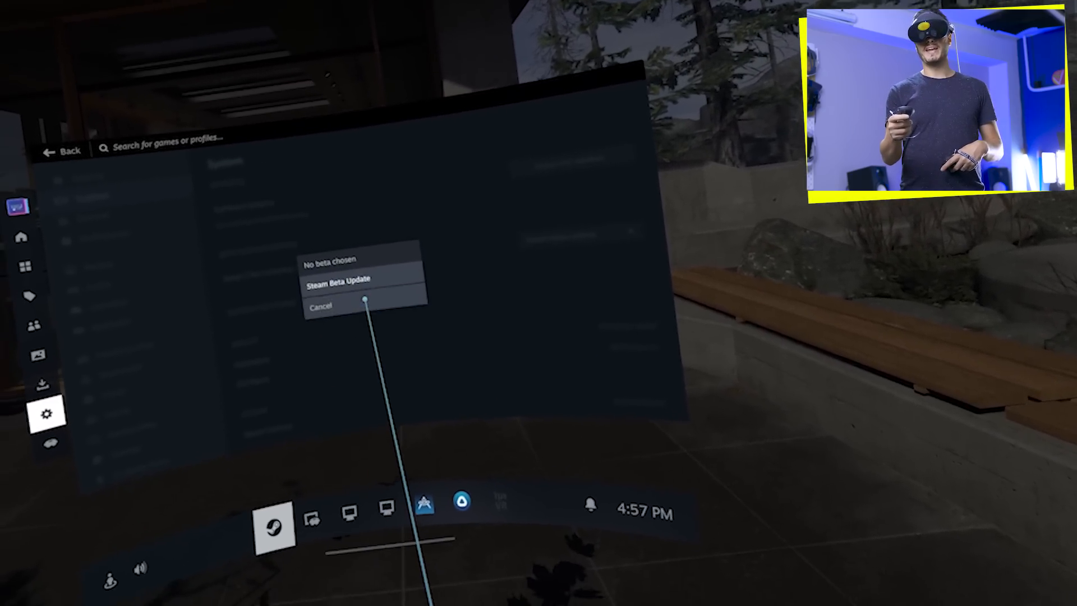
{"action": "left_click", "coordinate": [337, 279]}
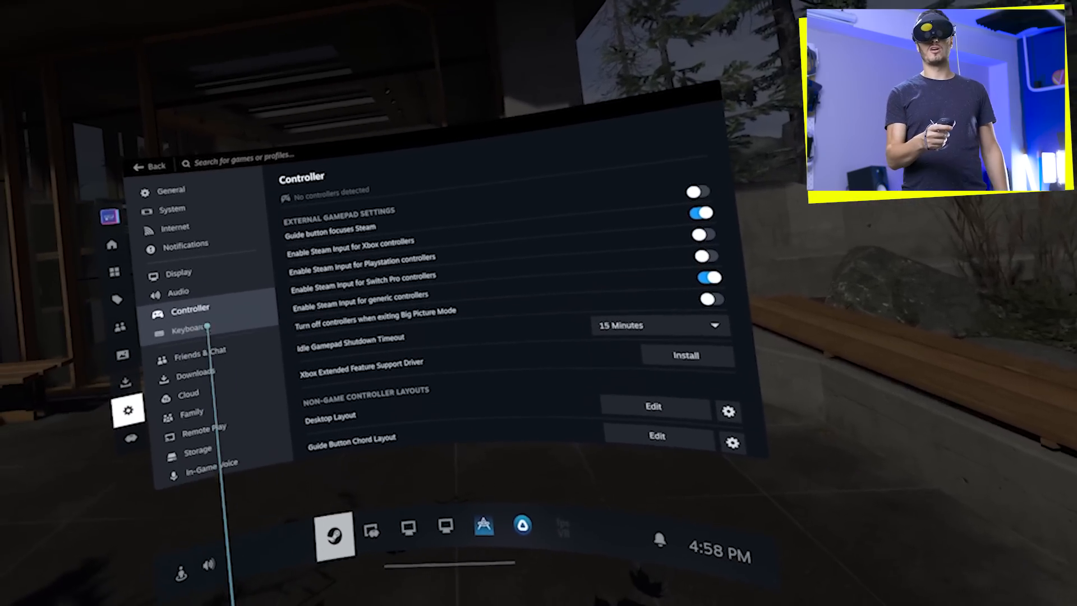
Browse the remaining settings pages, ending on the Library settings.
{"action": "left_click", "coordinate": [189, 329]}
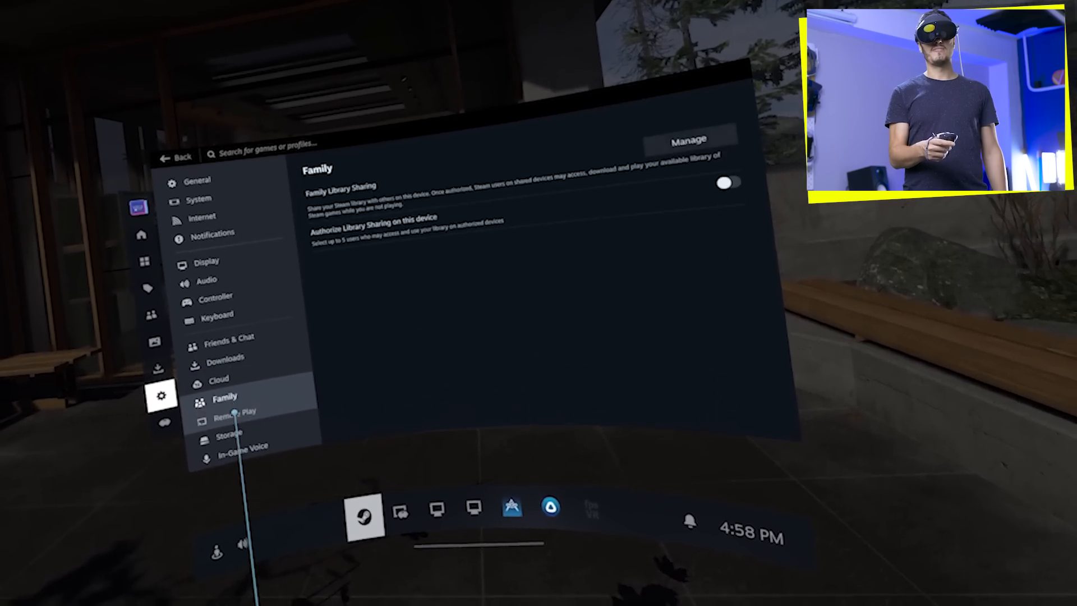
{"action": "left_click", "coordinate": [226, 425]}
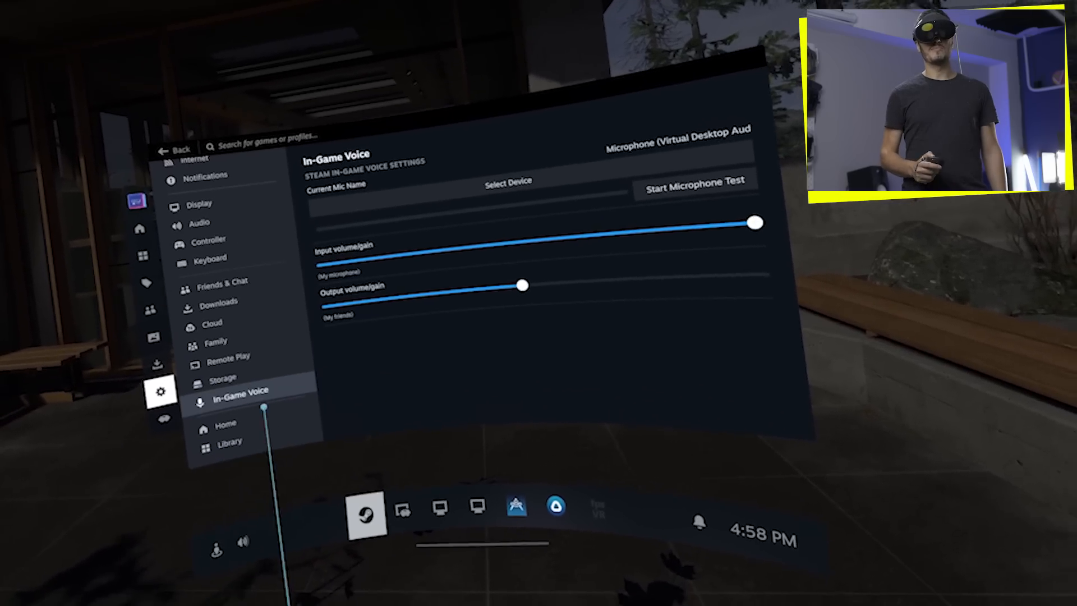
{"action": "left_click", "coordinate": [227, 441]}
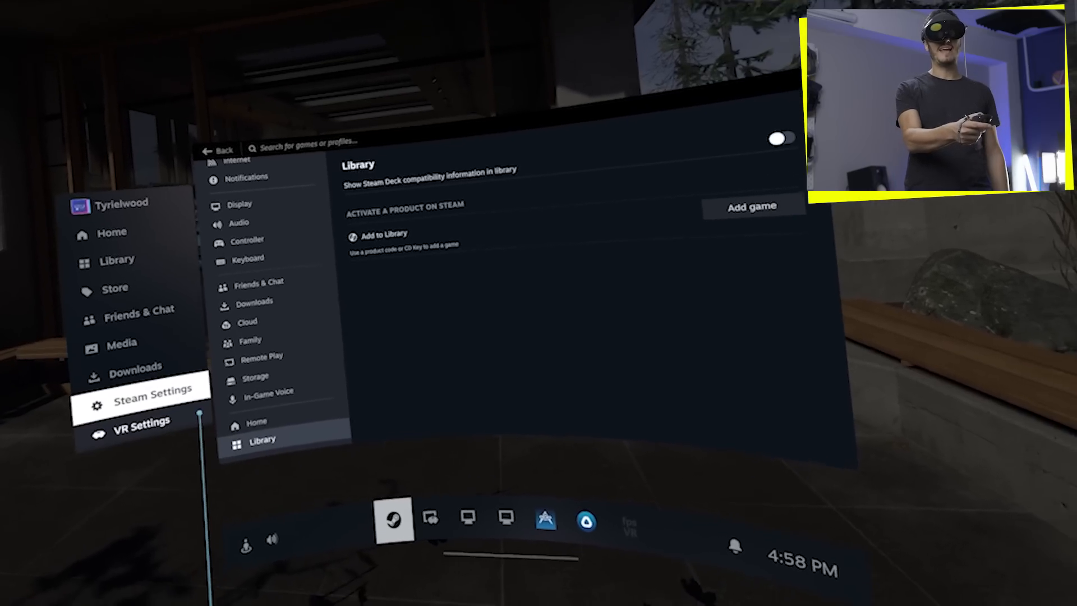
{"action": "left_click", "coordinate": [136, 421]}
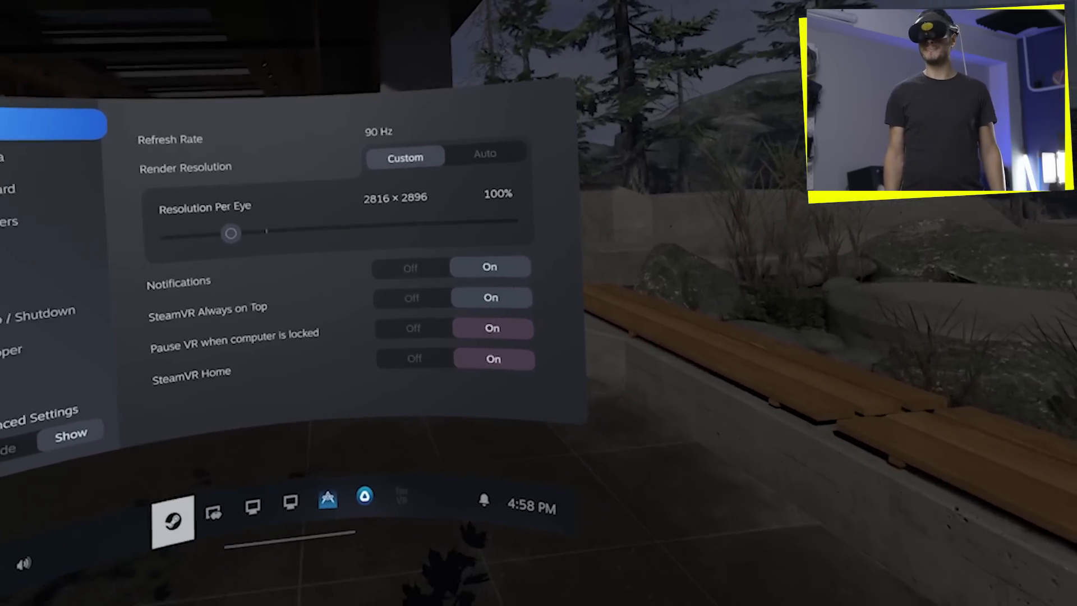
{"action": "left_click", "coordinate": [216, 249]}
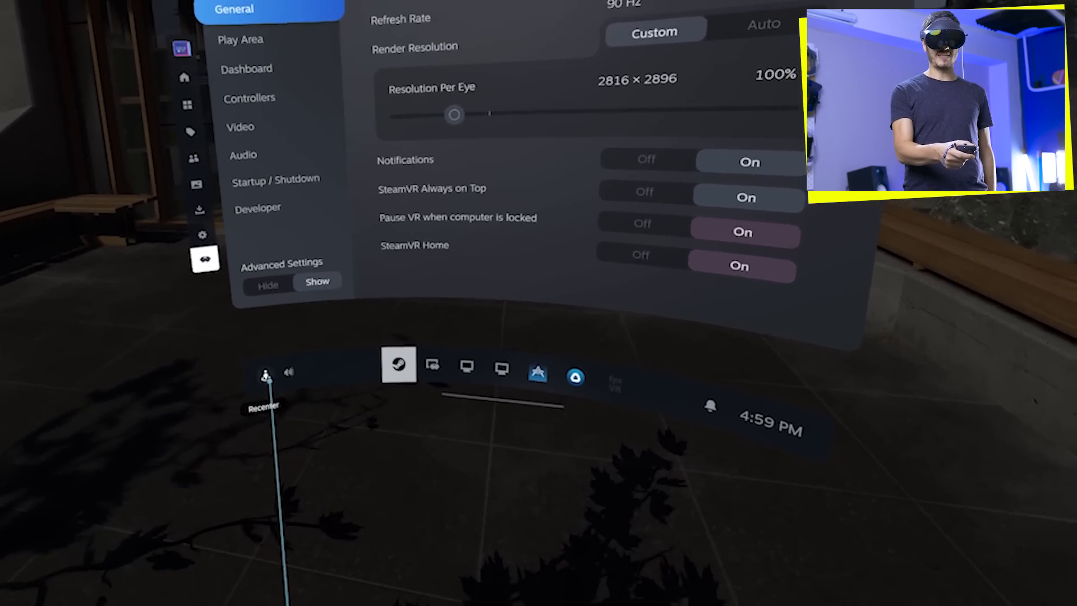
{"action": "left_click", "coordinate": [265, 376]}
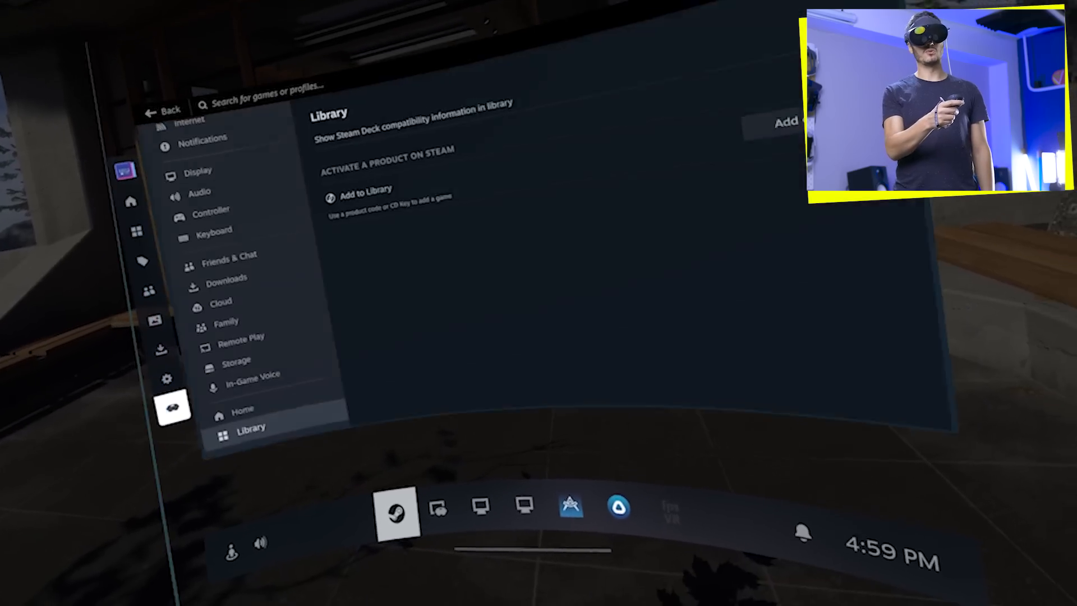
Cycle through Home, Now Playing and Desktop 1, closing panels to leave SteamVR Home.
{"action": "left_click", "coordinate": [437, 508]}
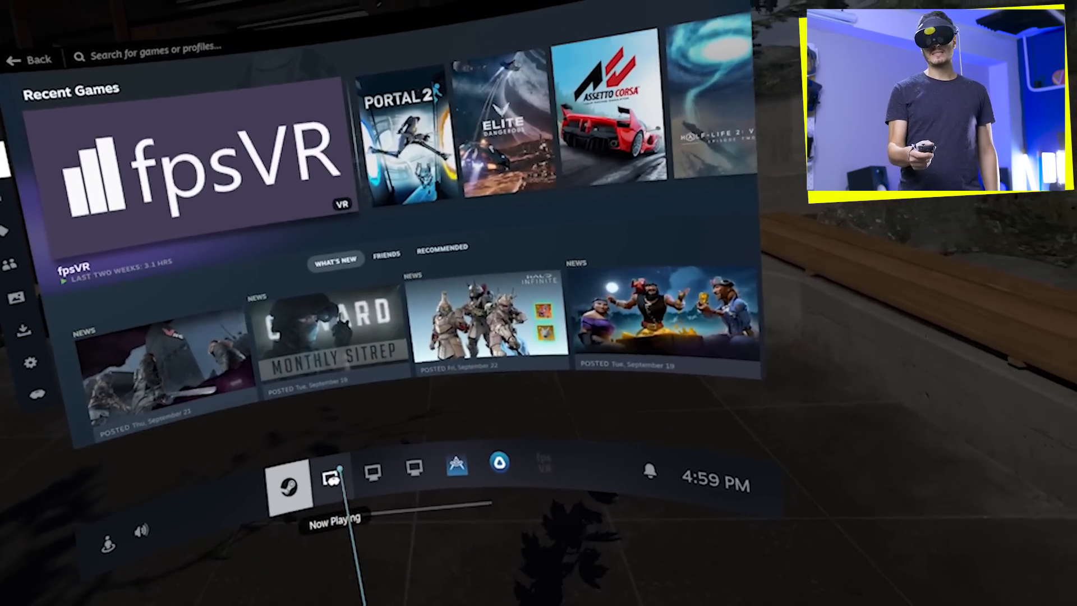
{"action": "left_click", "coordinate": [332, 482]}
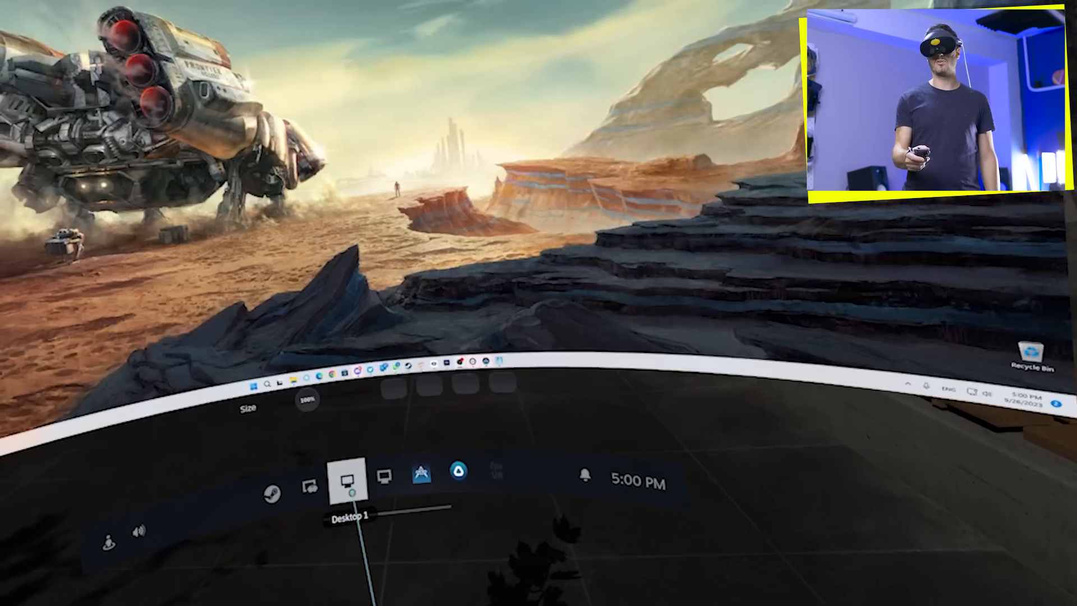
{"action": "left_click", "coordinate": [385, 435]}
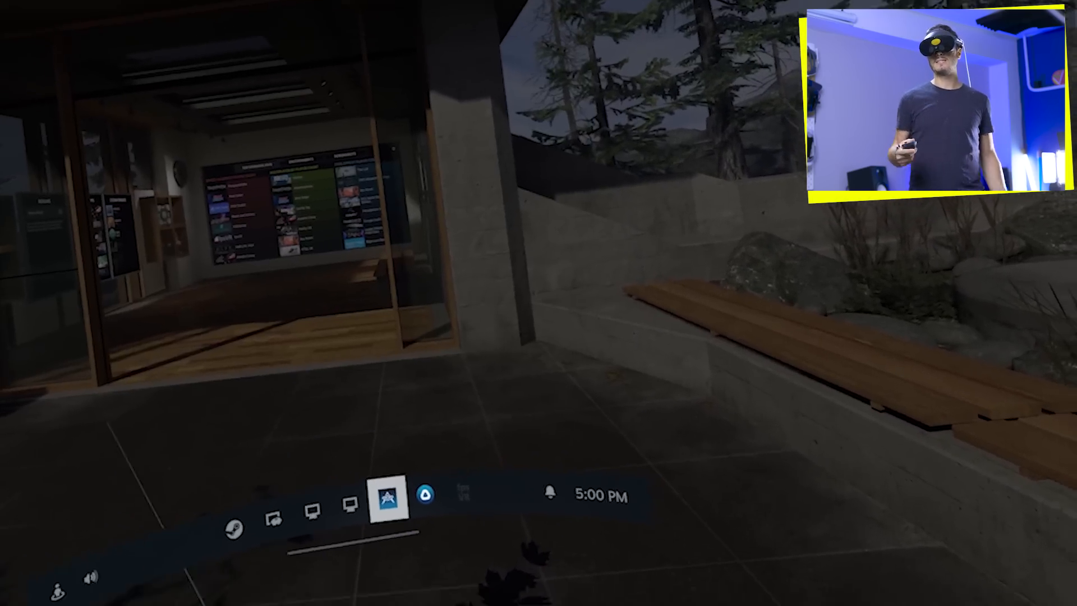
{"action": "left_click", "coordinate": [385, 496]}
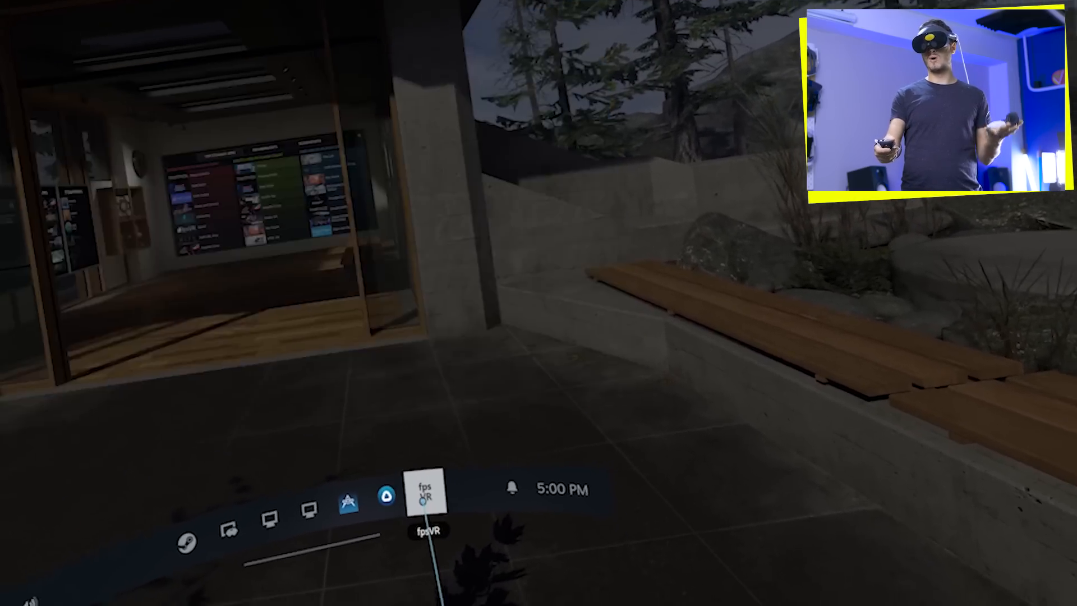
{"action": "left_click", "coordinate": [425, 493]}
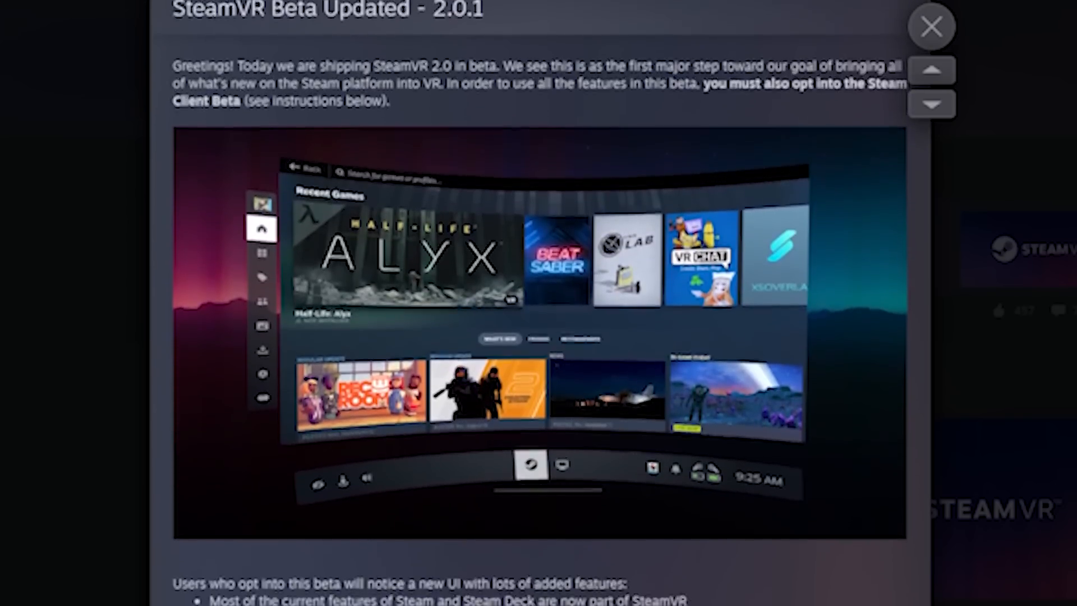
Scroll the SteamVR Beta 2.0.1 notes through features, screenshots and closing remarks.
{"action": "scroll", "scroll_direction": "down", "scroll_amount": 3}
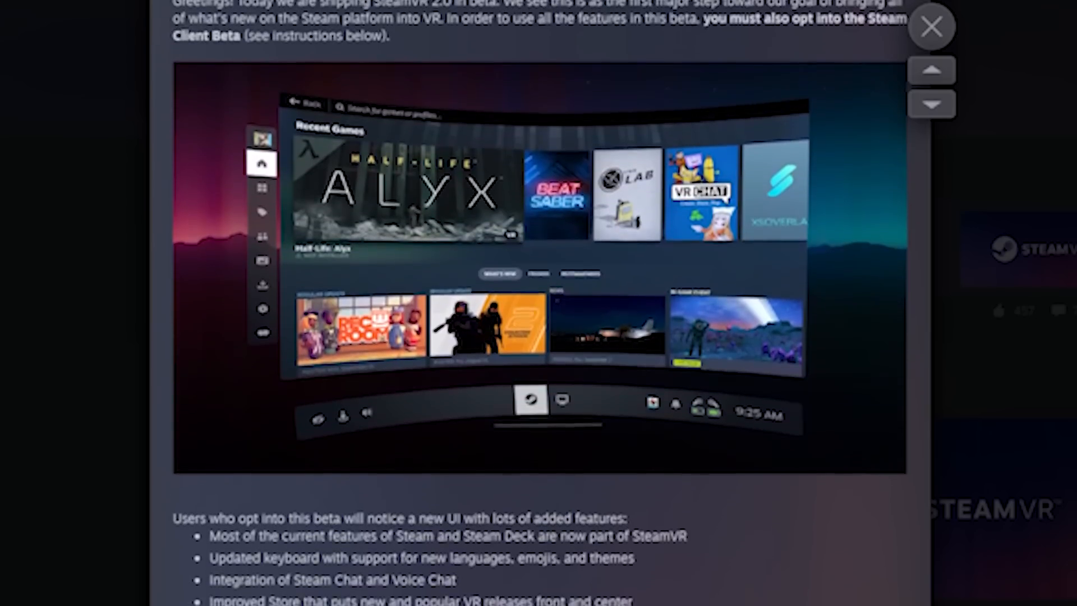
{"action": "scroll", "scroll_direction": "down", "scroll_amount": 3}
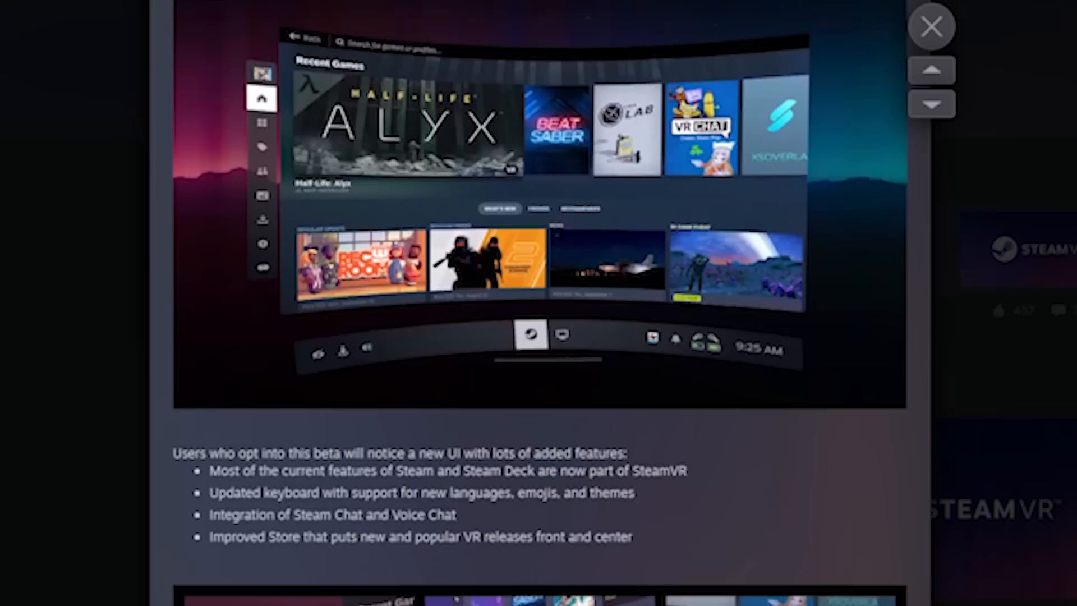
{"action": "scroll", "scroll_direction": "down", "scroll_amount": 3}
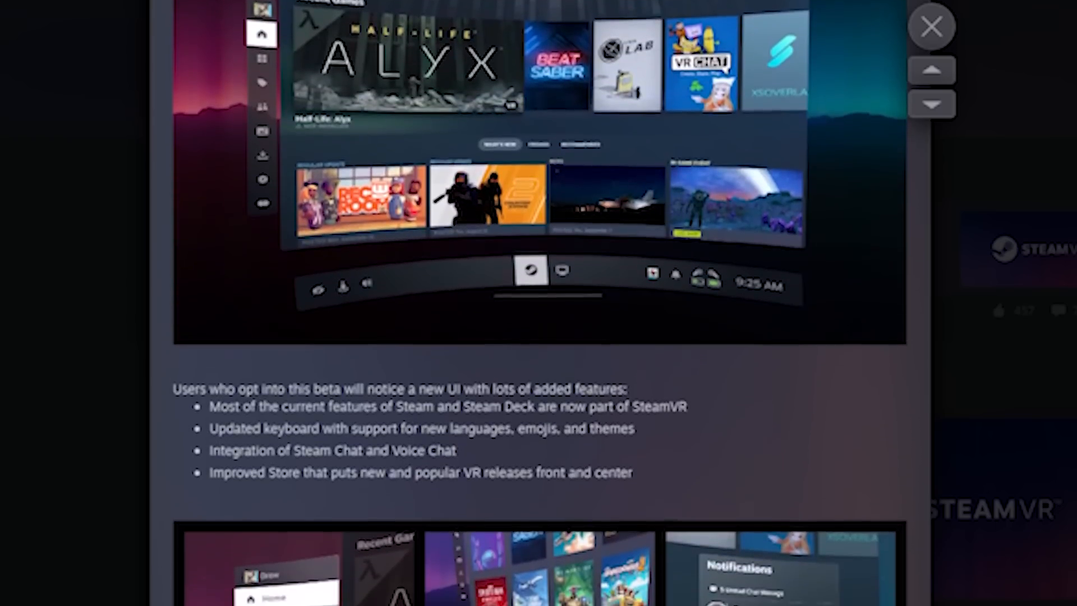
{"action": "scroll", "scroll_direction": "down", "scroll_amount": 3}
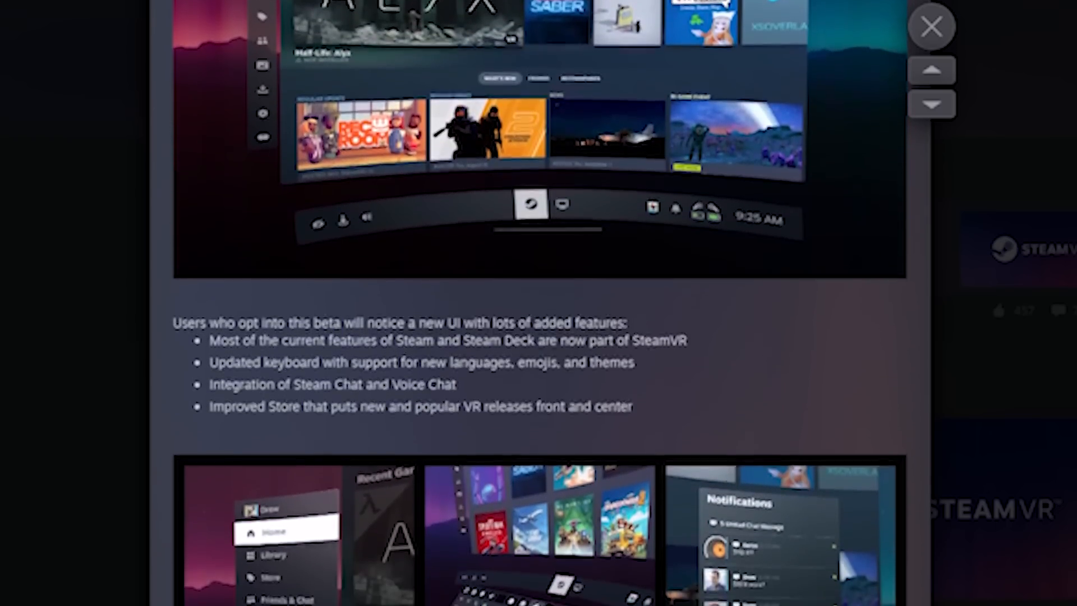
{"action": "scroll", "scroll_direction": "down", "scroll_amount": 3}
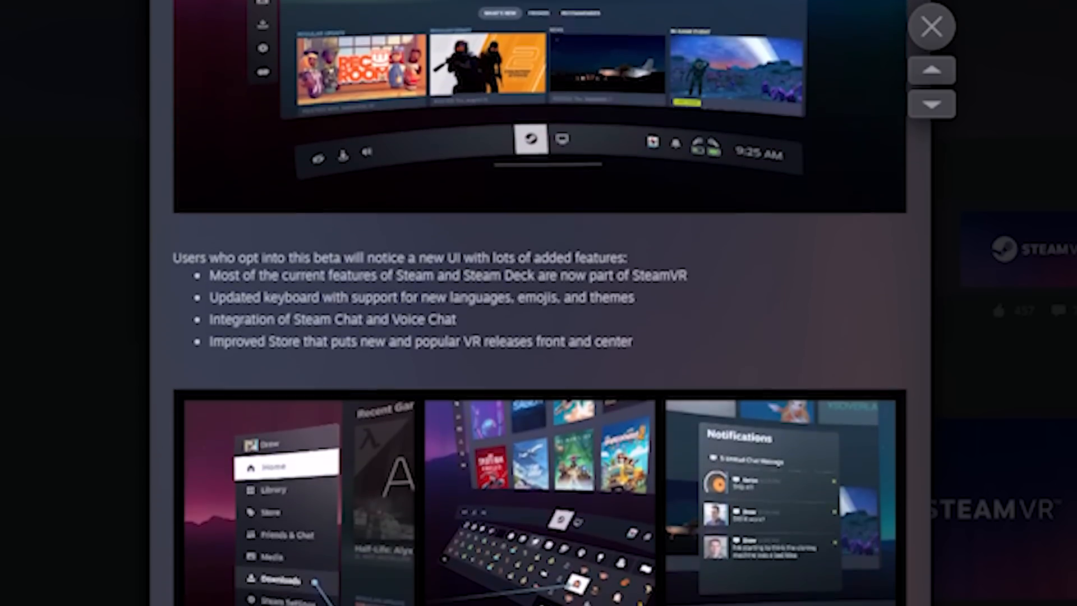
{"action": "scroll", "scroll_direction": "down", "scroll_amount": 3}
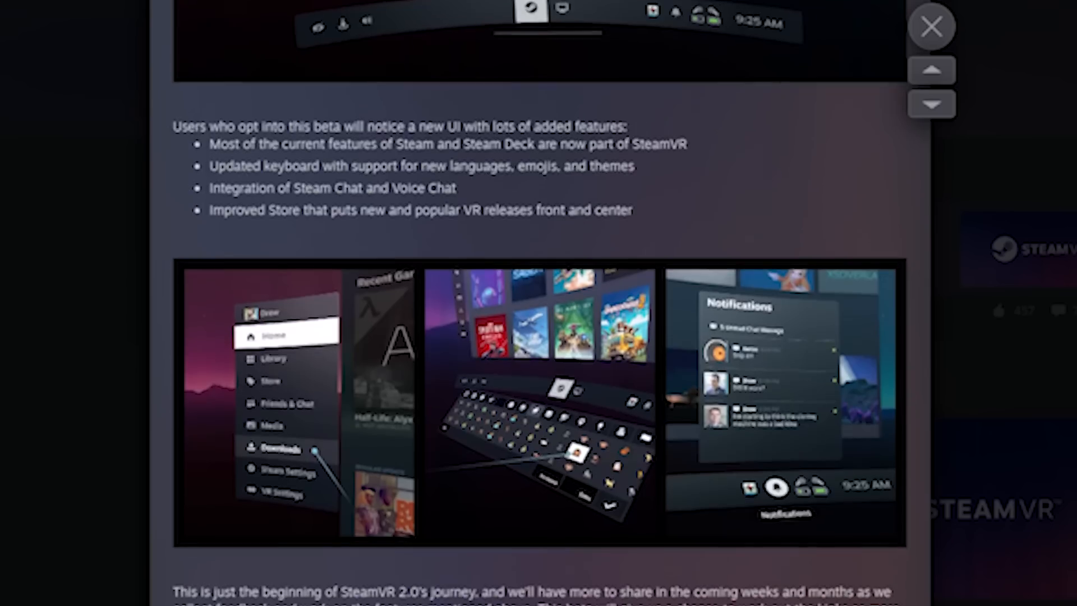
{"action": "scroll", "scroll_direction": "down", "scroll_amount": 3}
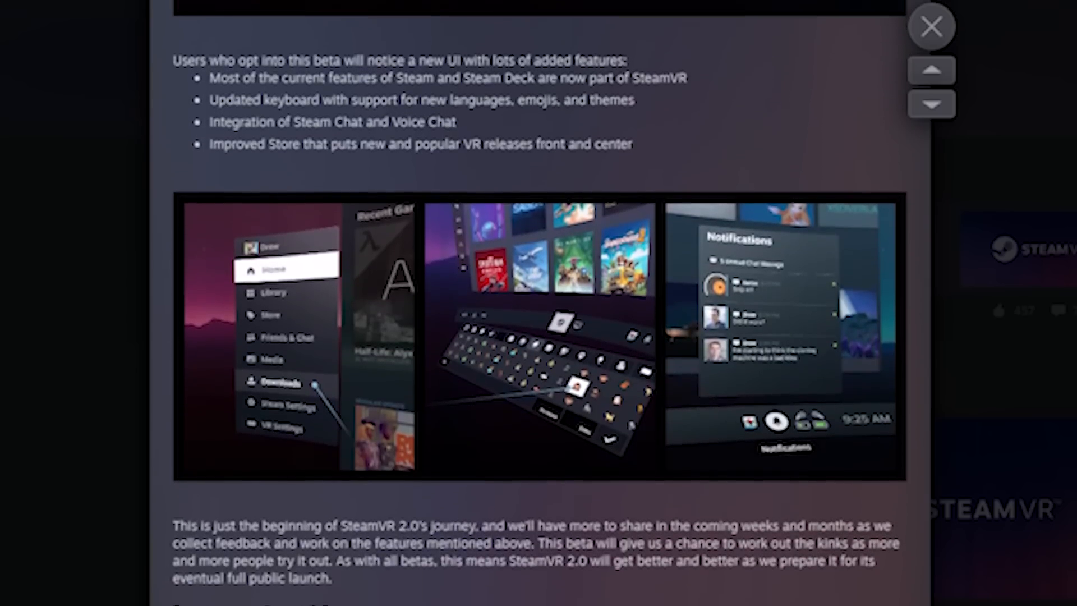
{"action": "scroll", "scroll_direction": "down", "scroll_amount": 3}
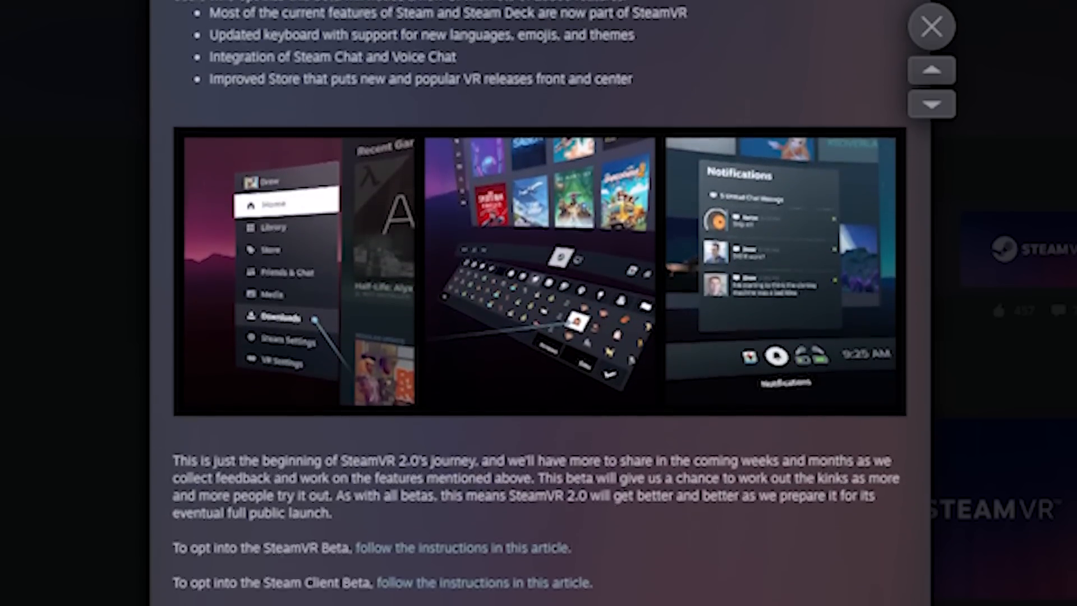
{"action": "scroll", "scroll_direction": "down", "scroll_amount": 3}
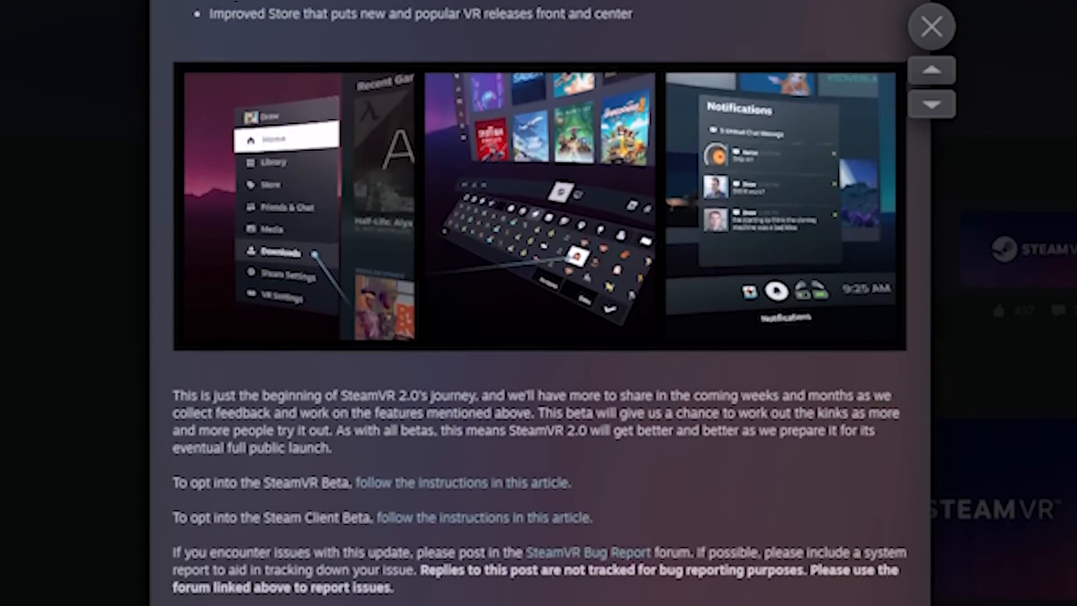
{"action": "scroll", "scroll_direction": "down", "scroll_amount": 3}
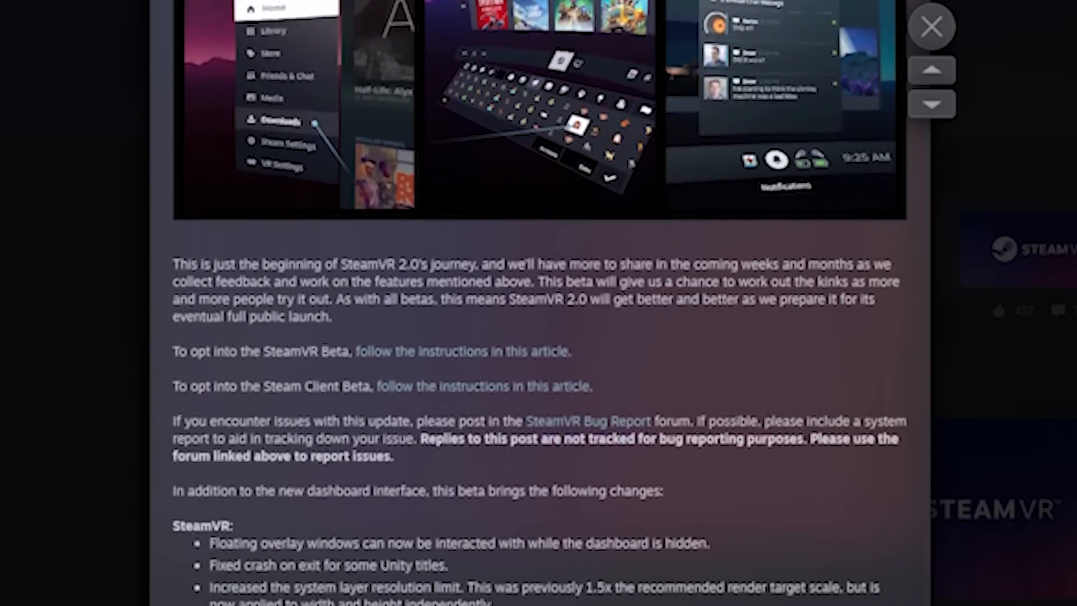
{"action": "scroll", "scroll_direction": "down", "scroll_amount": 3}
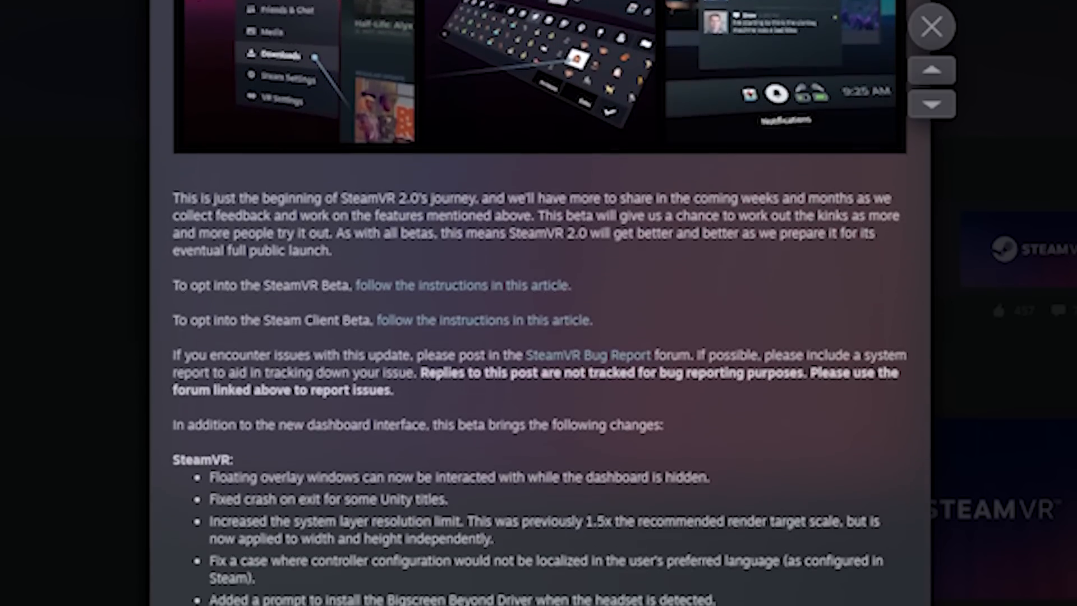
{"action": "scroll", "scroll_direction": "down", "scroll_amount": 3}
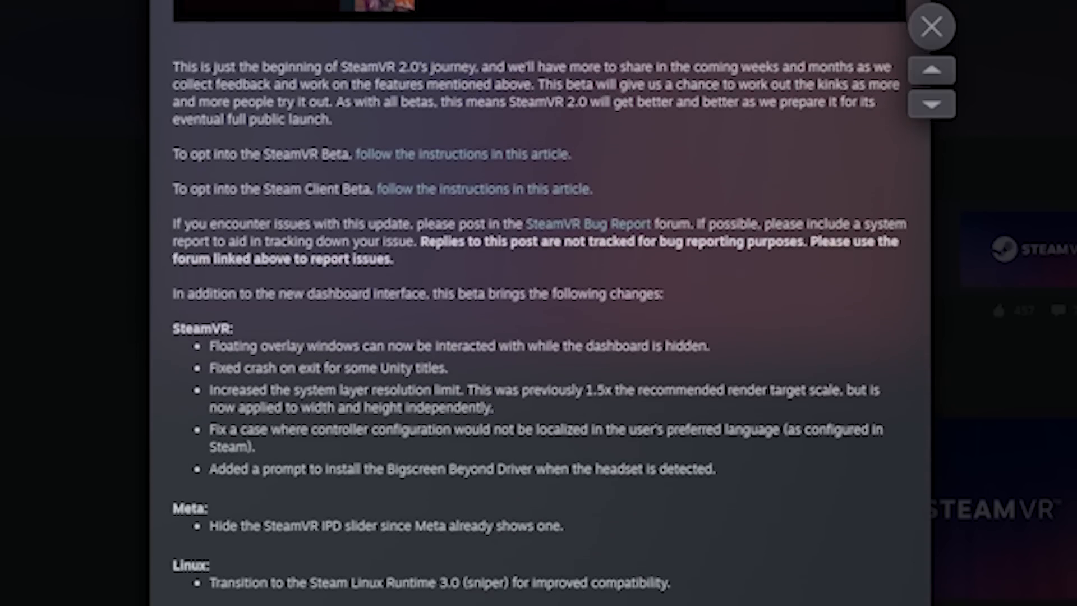
{"action": "scroll", "scroll_direction": "down", "scroll_amount": 3}
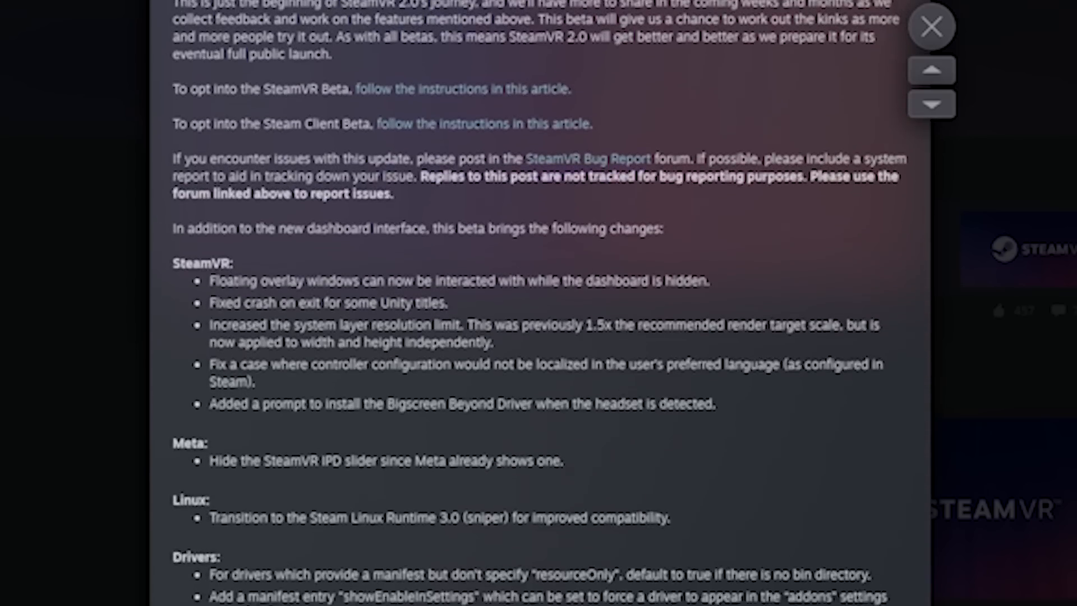
{"action": "scroll", "scroll_direction": "down", "scroll_amount": 3}
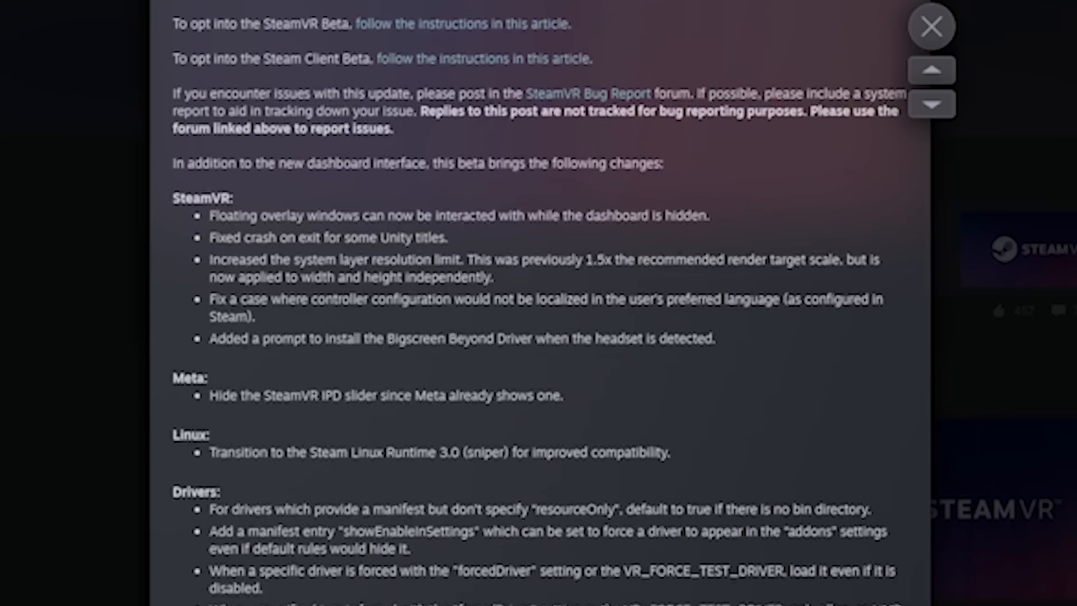
{"action": "scroll", "scroll_direction": "down", "scroll_amount": 3}
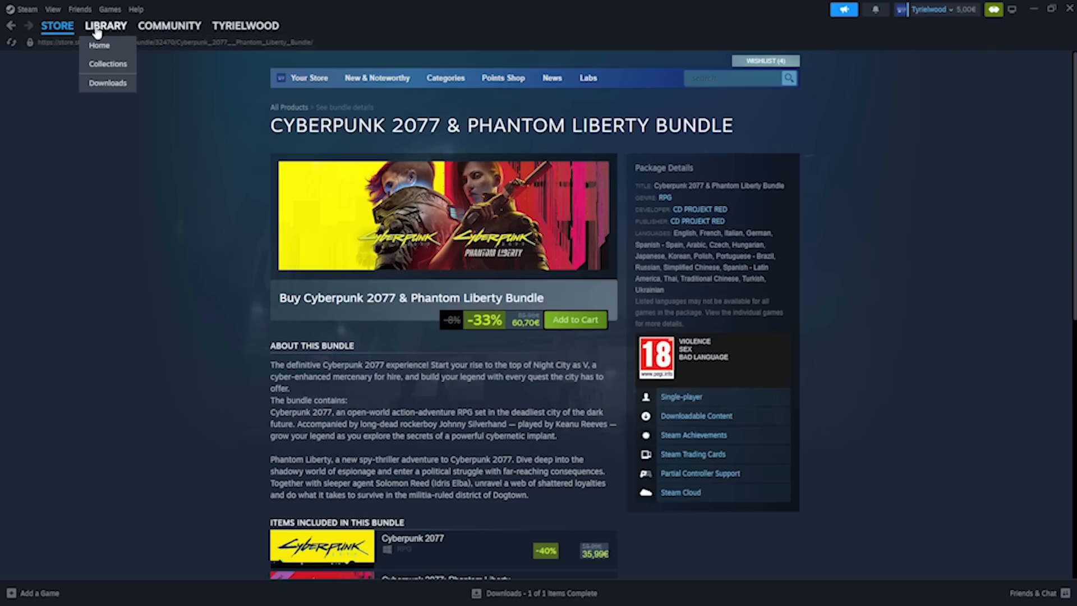
Select SteamVR in the Library, then show Interface settings' Client Beta Participation options.
{"action": "left_click", "coordinate": [106, 25]}
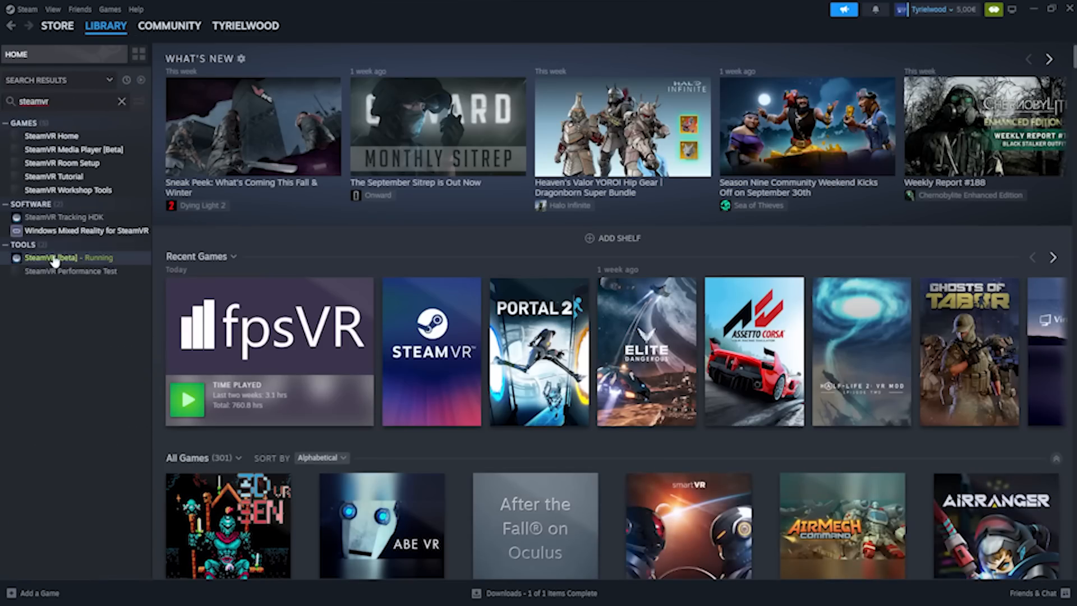
{"action": "left_click", "coordinate": [52, 257]}
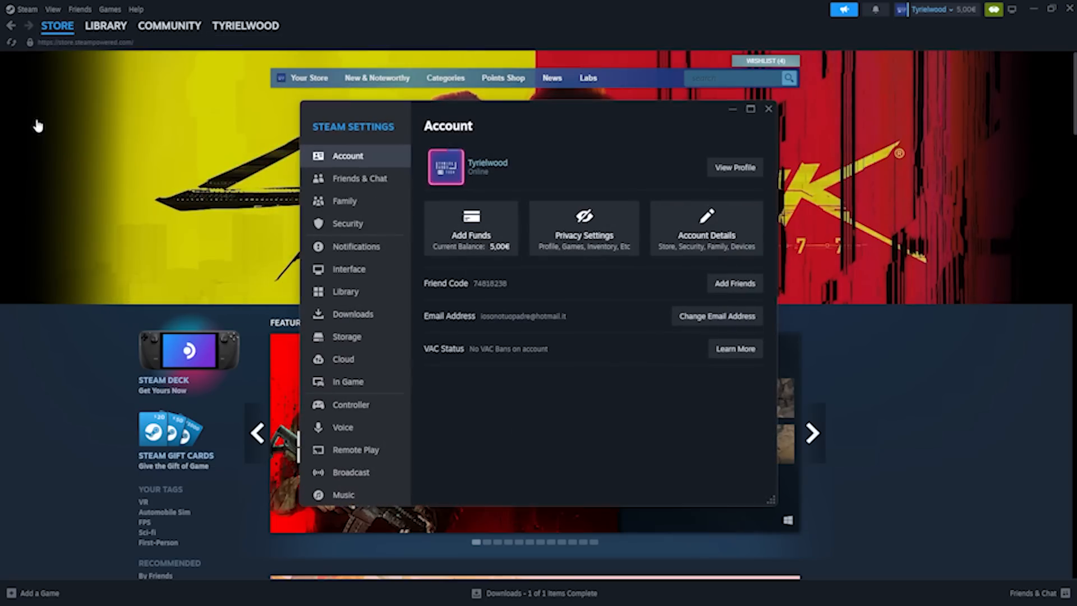
{"action": "left_click", "coordinate": [348, 269]}
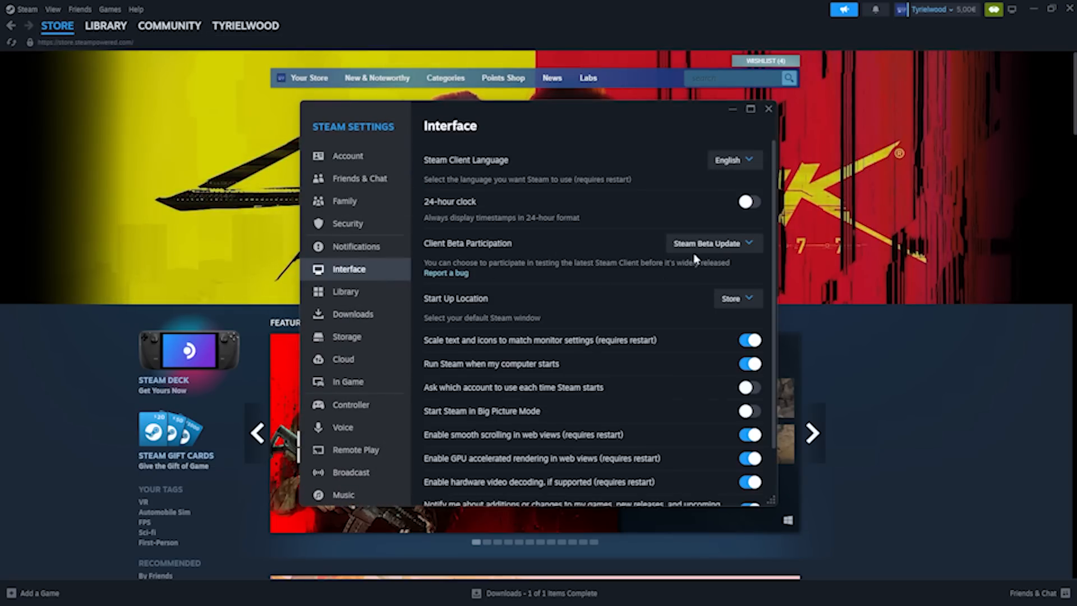
{"action": "left_click", "coordinate": [713, 242]}
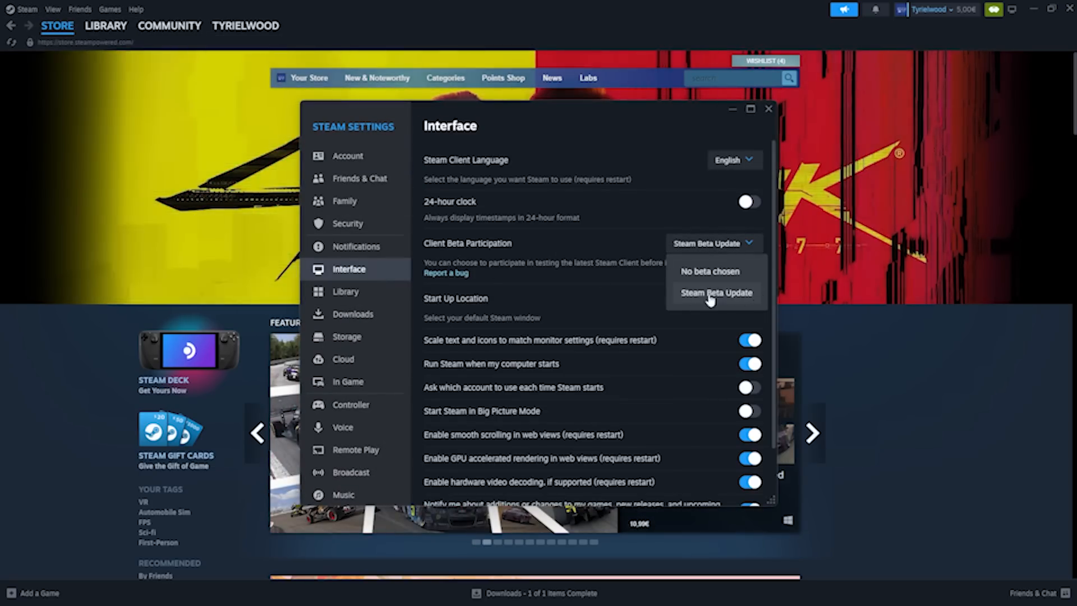